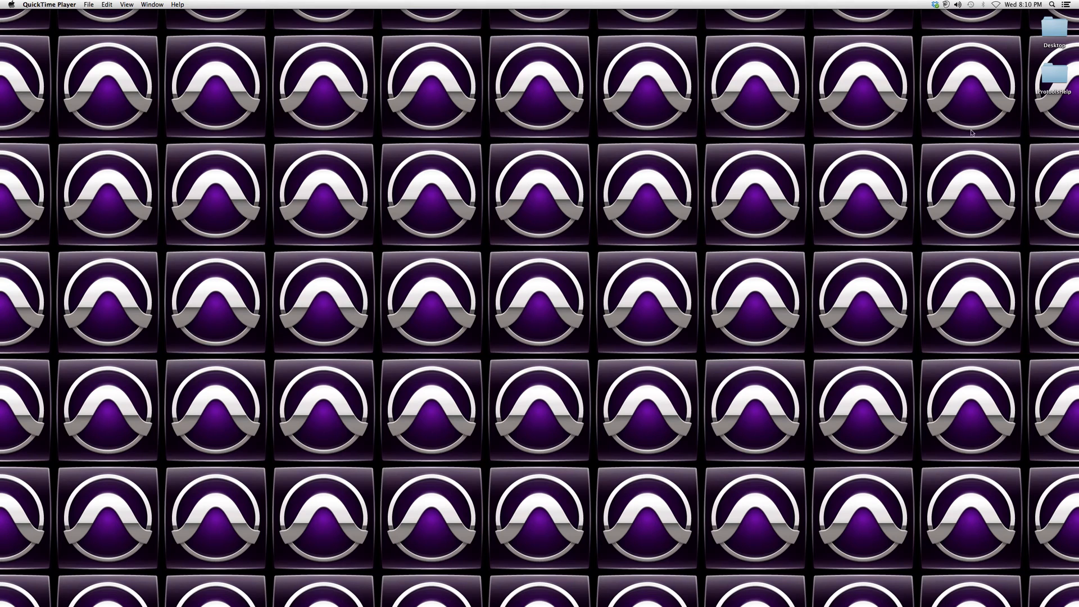
pyautogui.moveTo(885, 163)
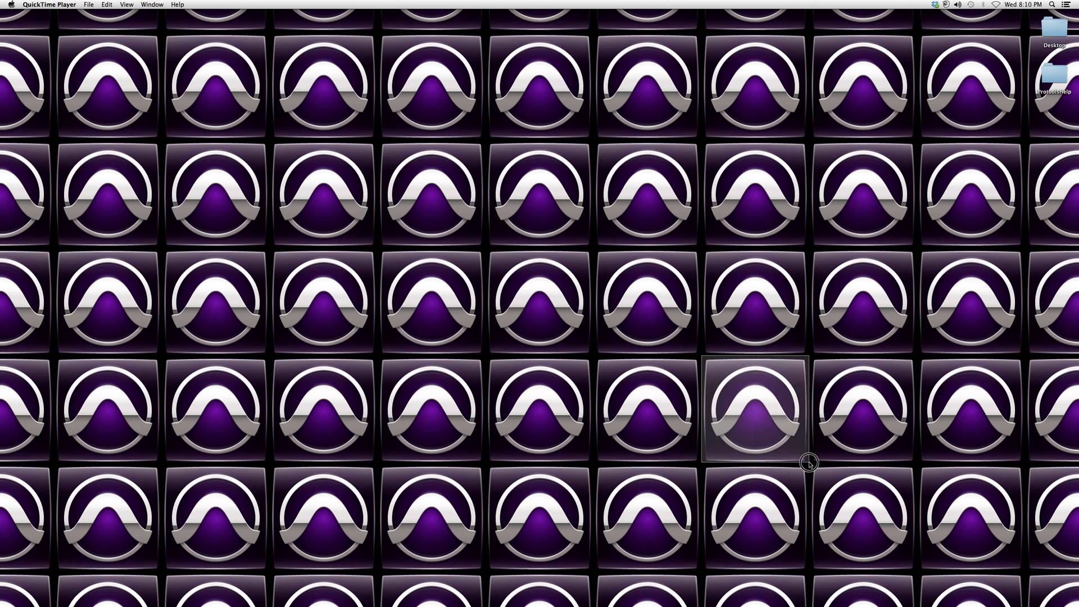
# - Bring Pro Tools forward and open Audio 1's insert A Dynamics plug-in list
pyautogui.click(754, 410)
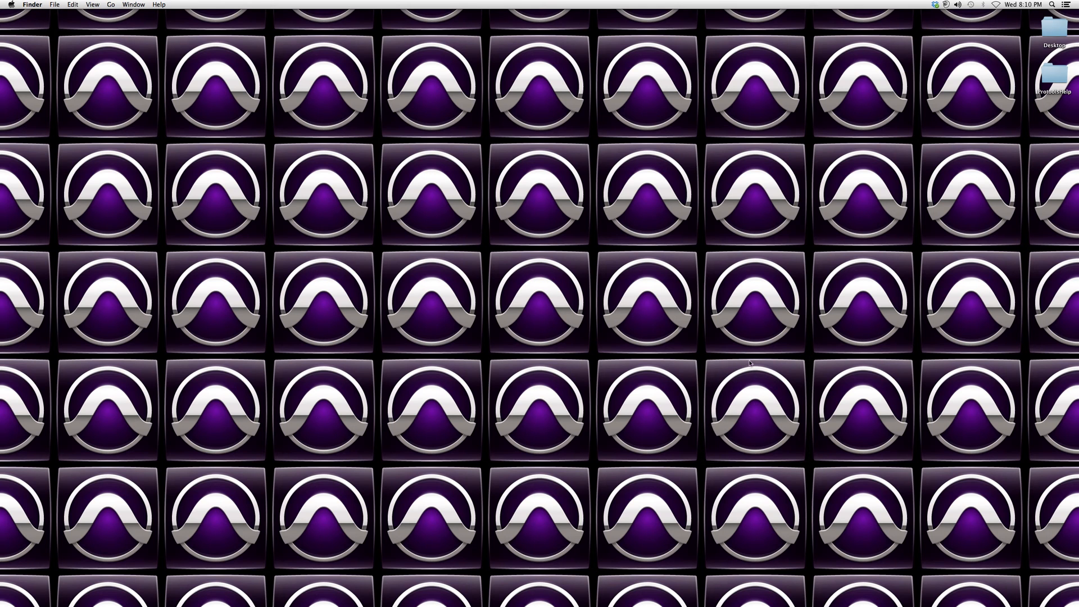
pyautogui.moveTo(752, 444)
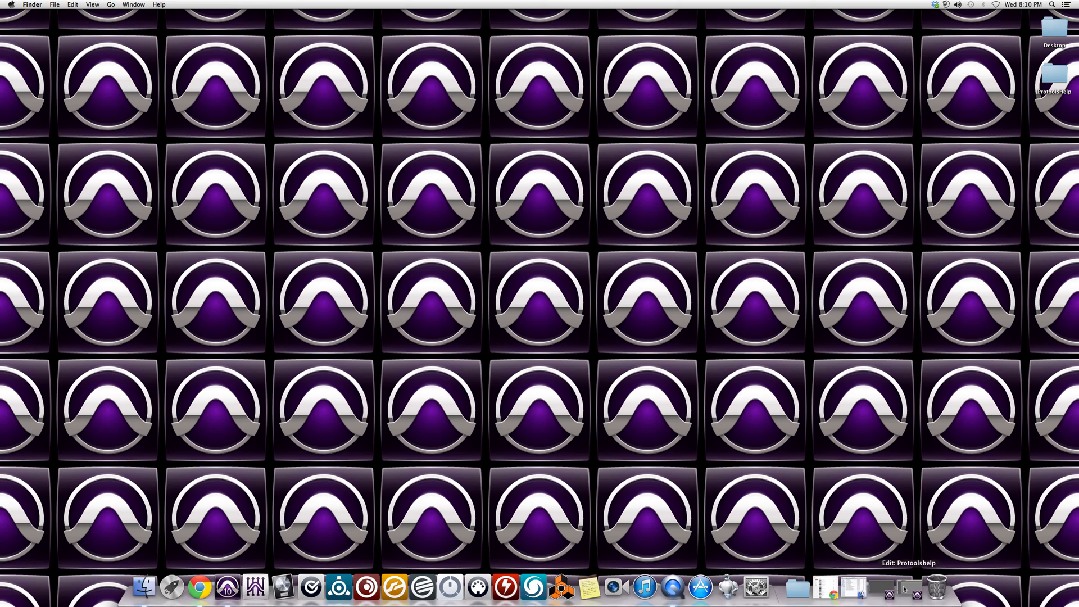
pyautogui.click(37, 5)
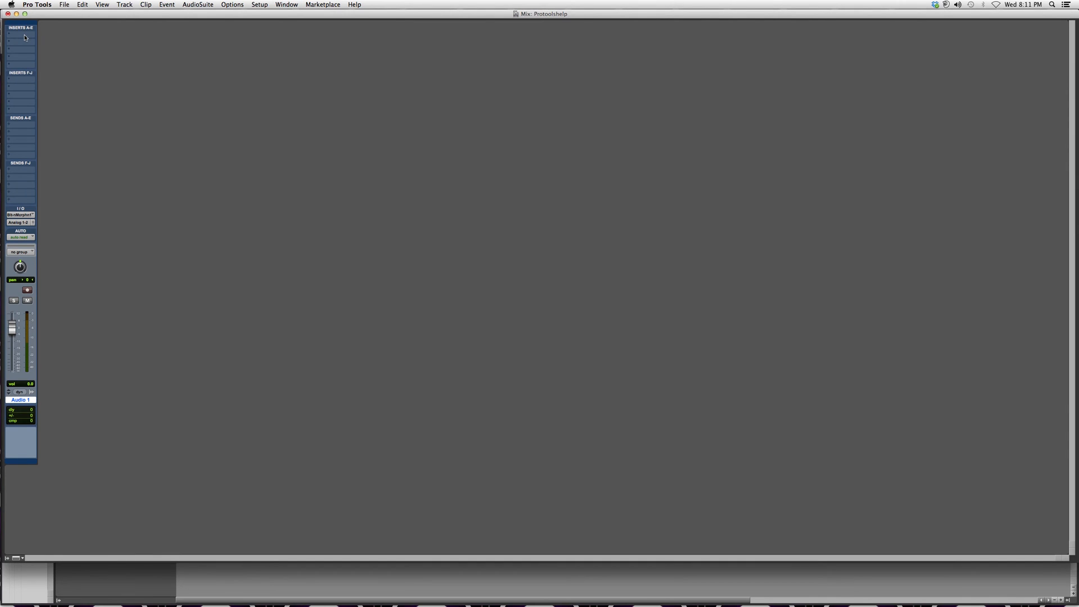
pyautogui.click(21, 36)
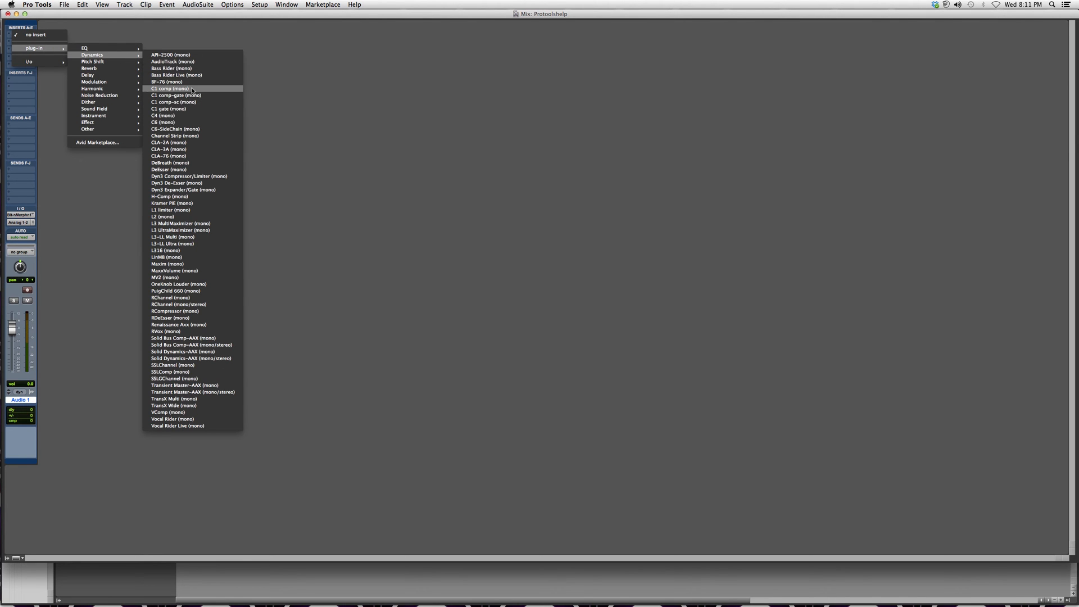
pyautogui.moveTo(168, 108)
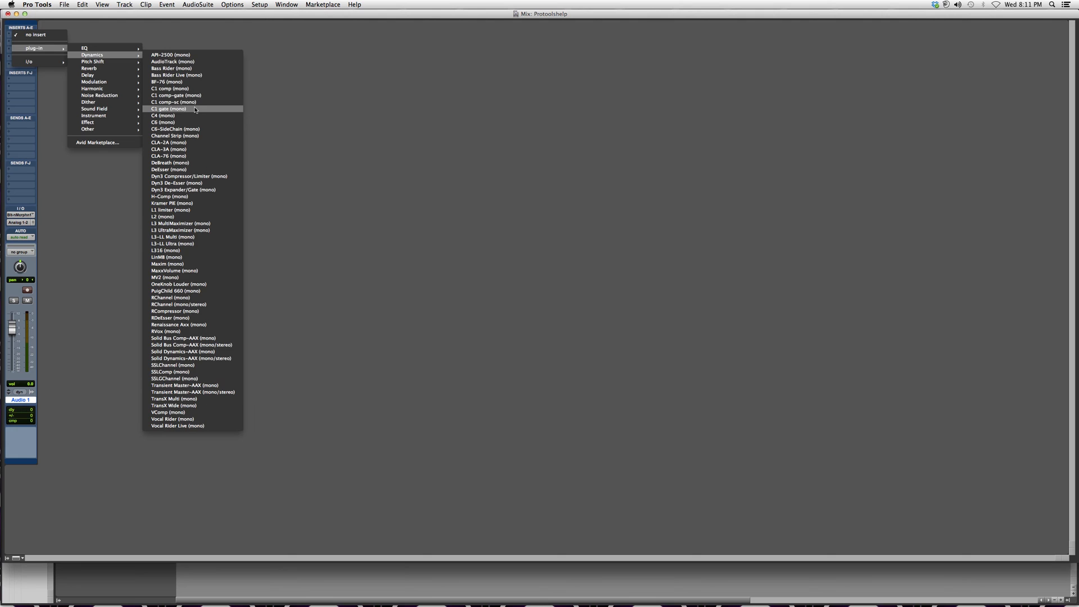
# - Insert C1 gate (mono) on Audio 1 and drag its window toward the centre
pyautogui.click(168, 109)
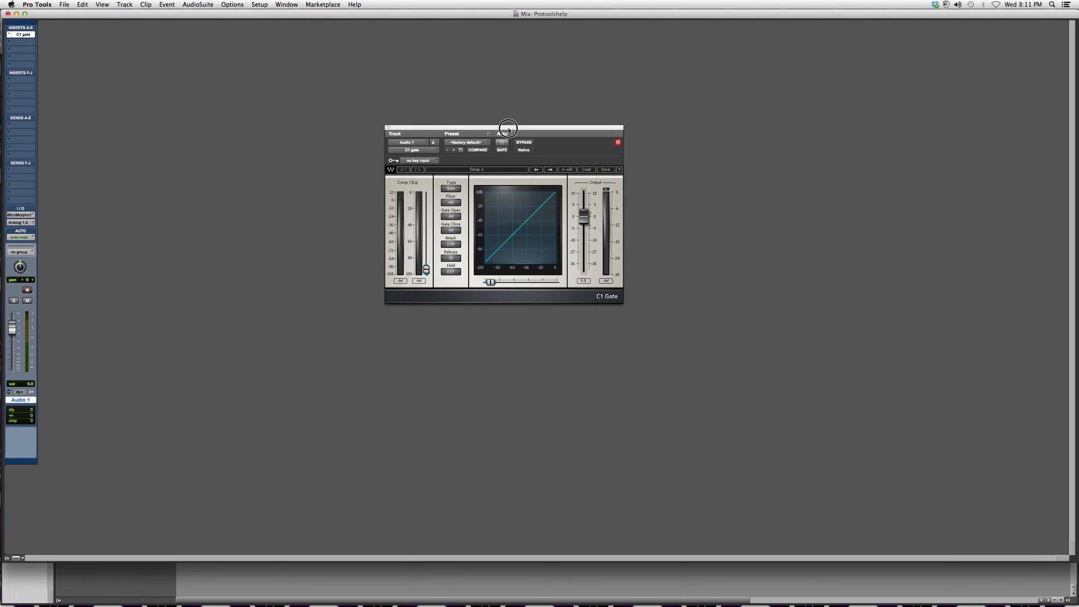
pyautogui.moveTo(506, 127); pyautogui.dragTo(584, 125)
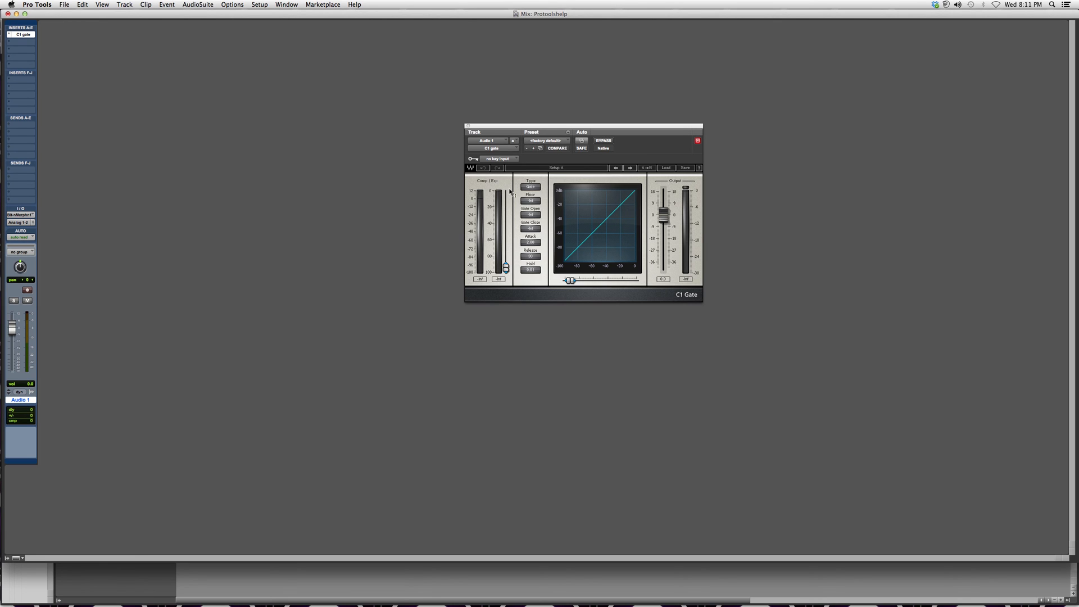
pyautogui.moveTo(890, 257)
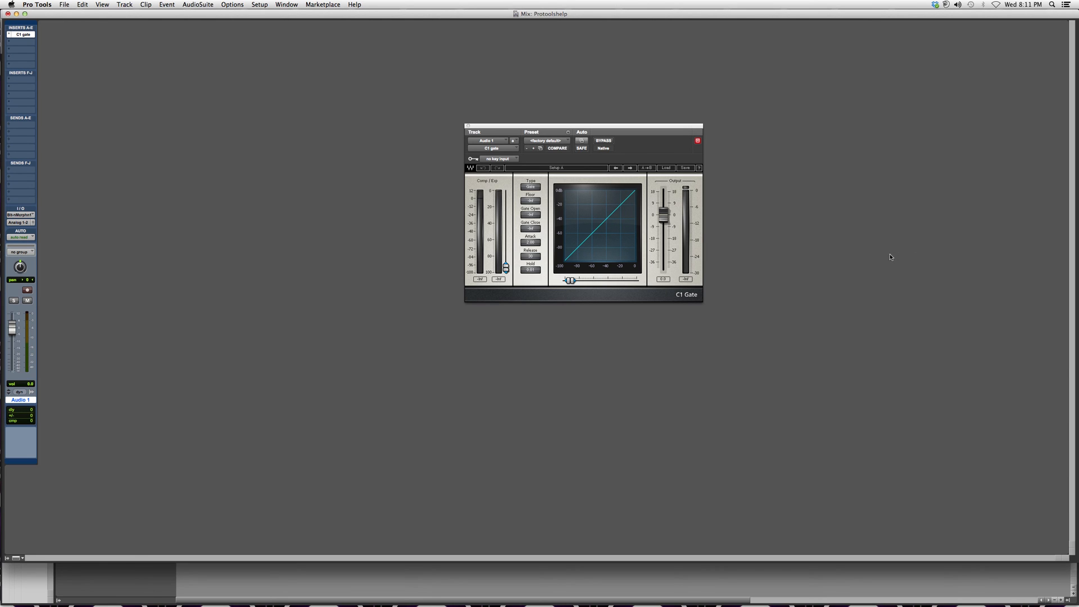
pyautogui.moveTo(896, 214)
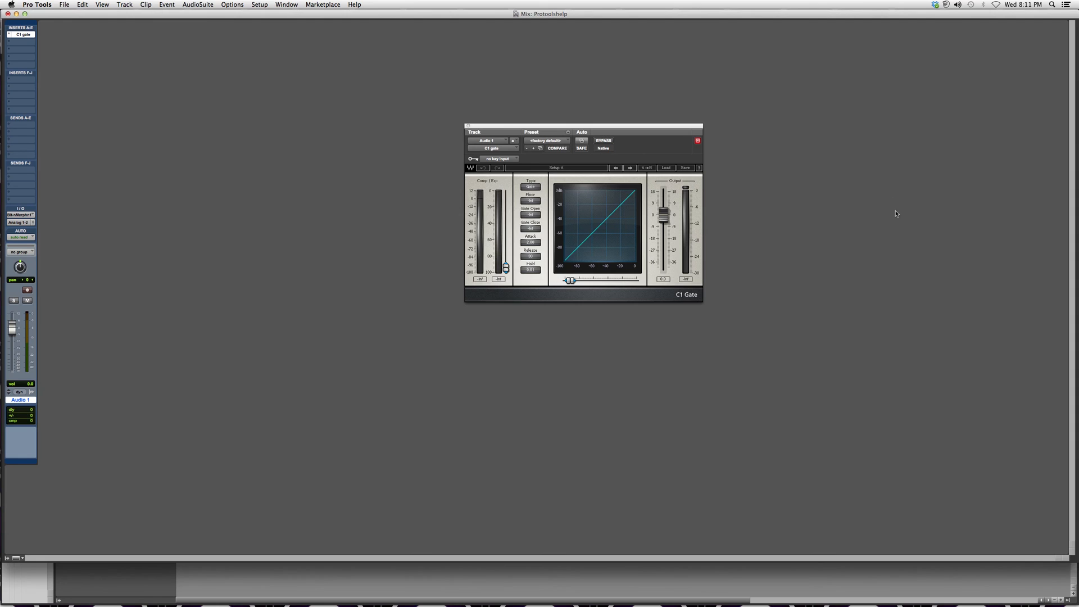